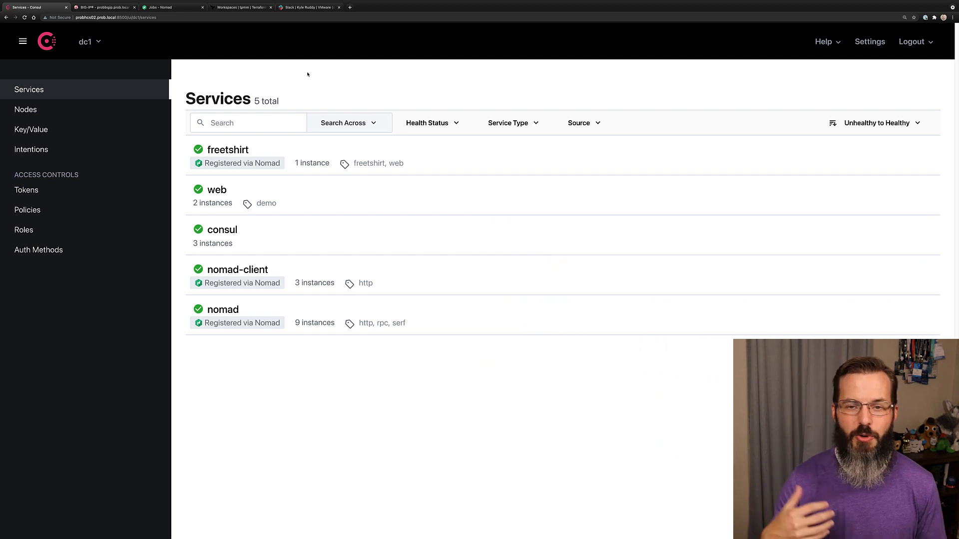
pyautogui.moveTo(284, 81)
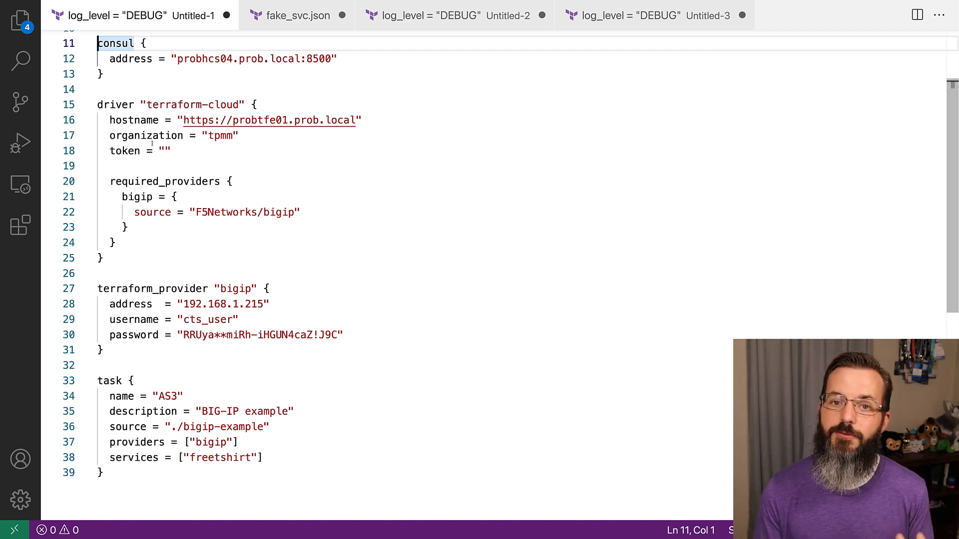
# Step: Review the sync config's required_providers block, task block and the task's providers line
pyautogui.moveTo(98, 181); pyautogui.dragTo(116, 242)
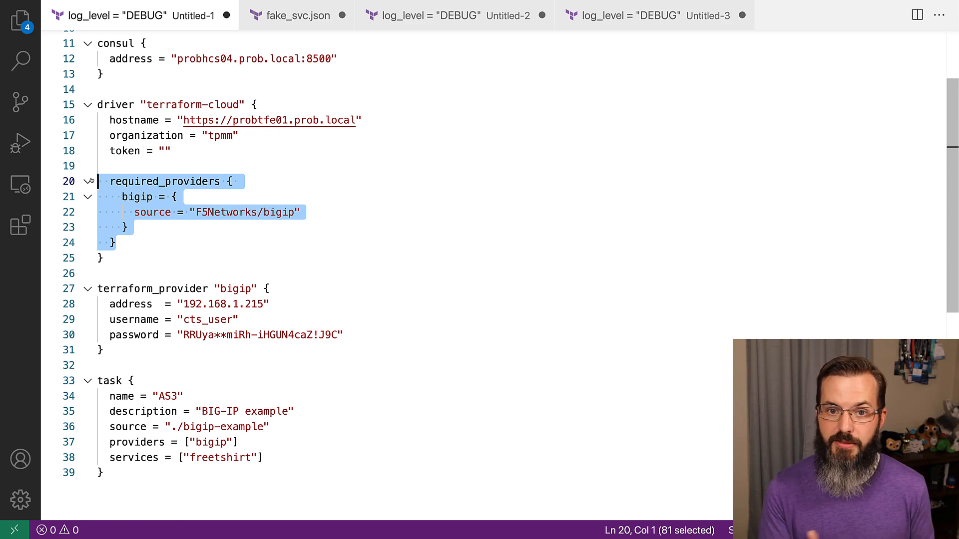
pyautogui.scroll(-3)
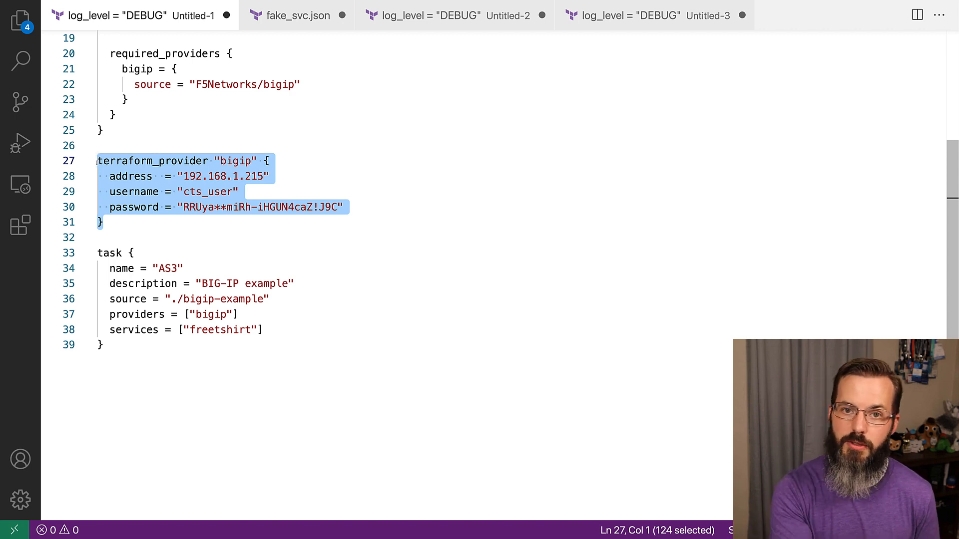
pyautogui.click(105, 344)
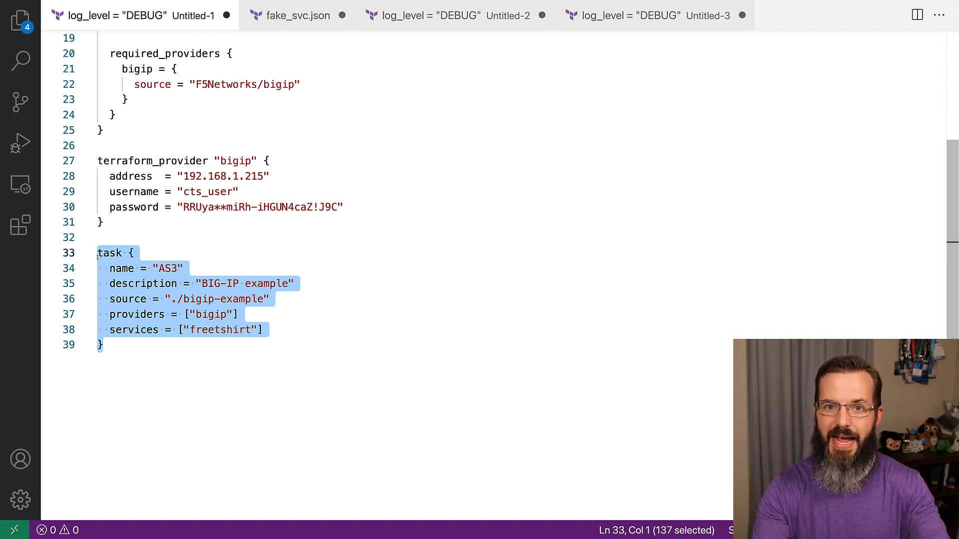
pyautogui.scroll(-3)
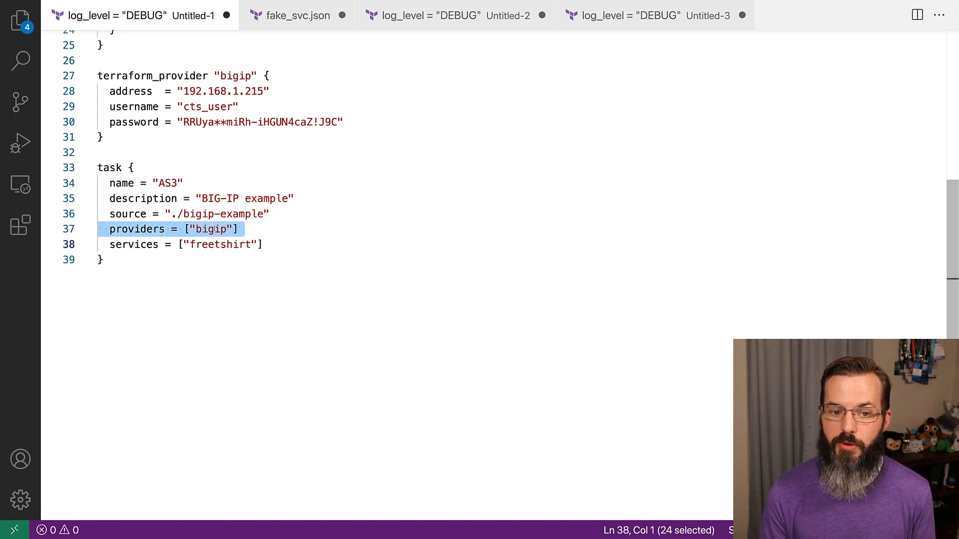
pyautogui.doubleClick(217, 245)
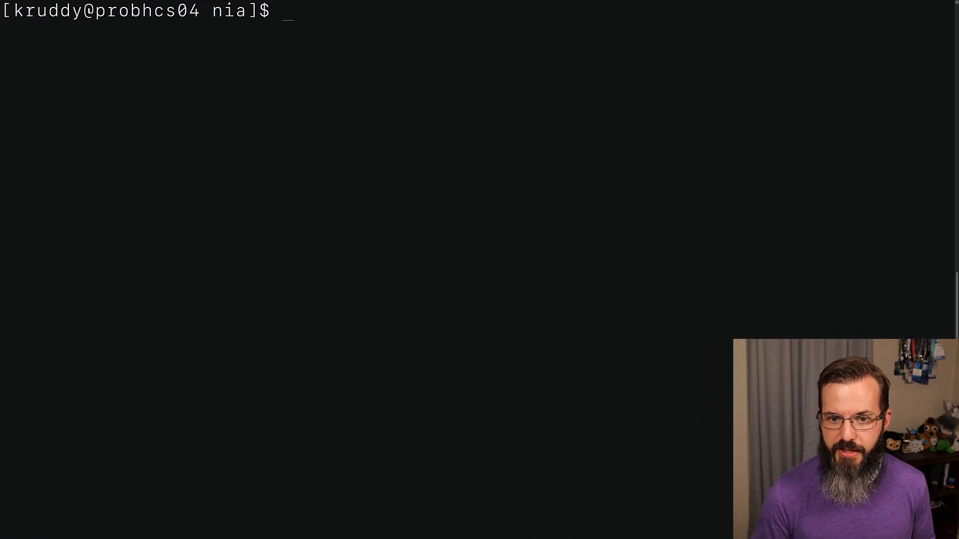
# Step: Run ./consul-terraform-sync -config-file cts-config.hcl -once and follow the run results link in the log
pyautogui.write('./consul-terraform-sync -config-file cts-config.hcl -once')
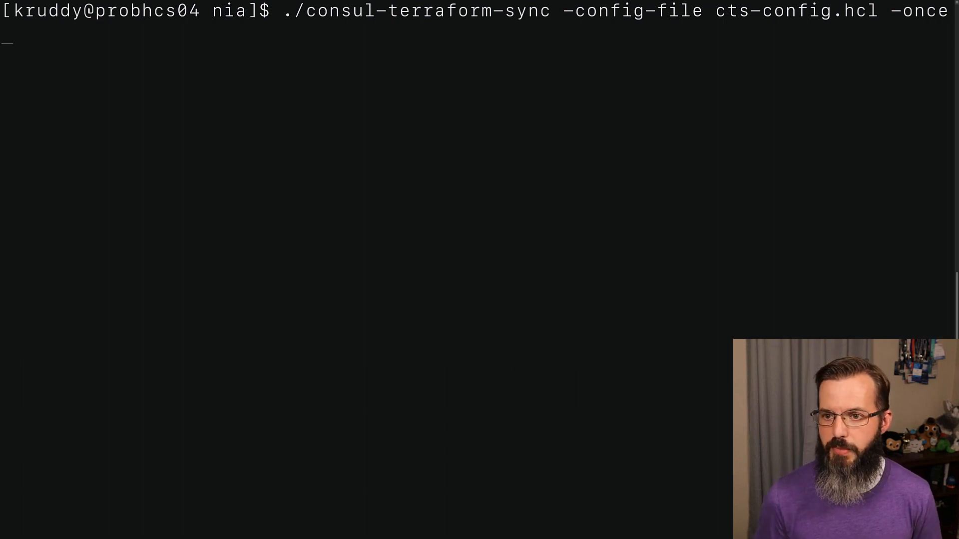
pyautogui.press('Backspace')
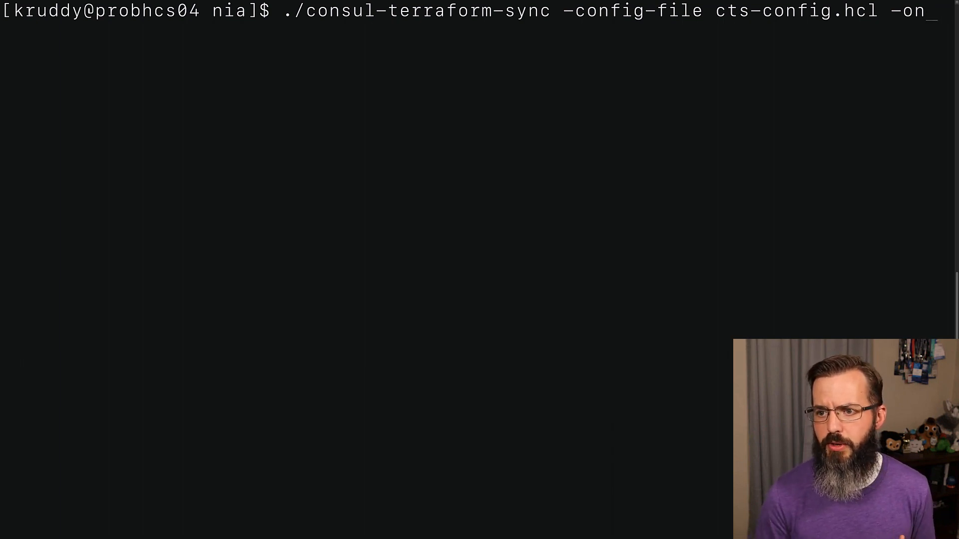
pyautogui.press('BackSpace')
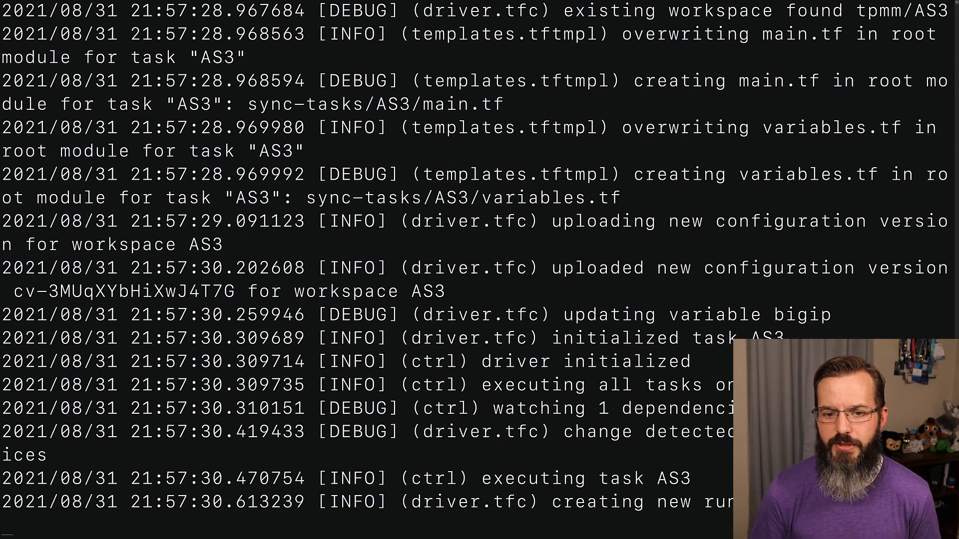
pyautogui.scroll(-3)
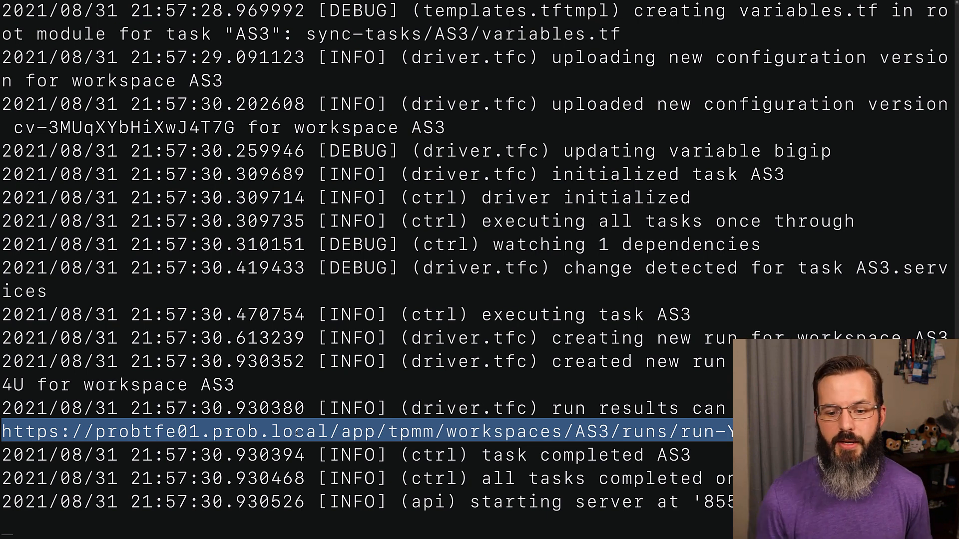
pyautogui.doubleClick(591, 431)
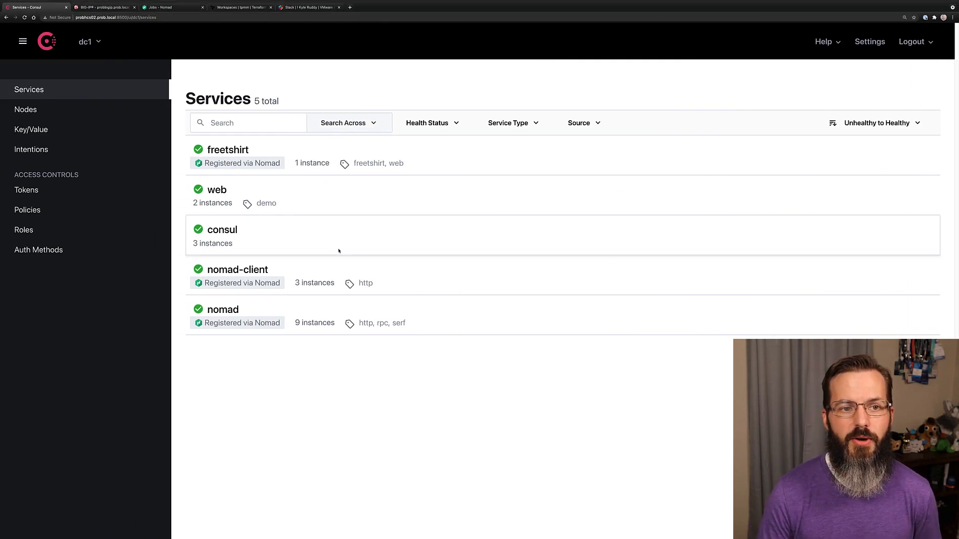
# Step: In BIG-IP, go to Local Traffic > Pools and show freetshirt_pool with its single member
pyautogui.click(101, 7)
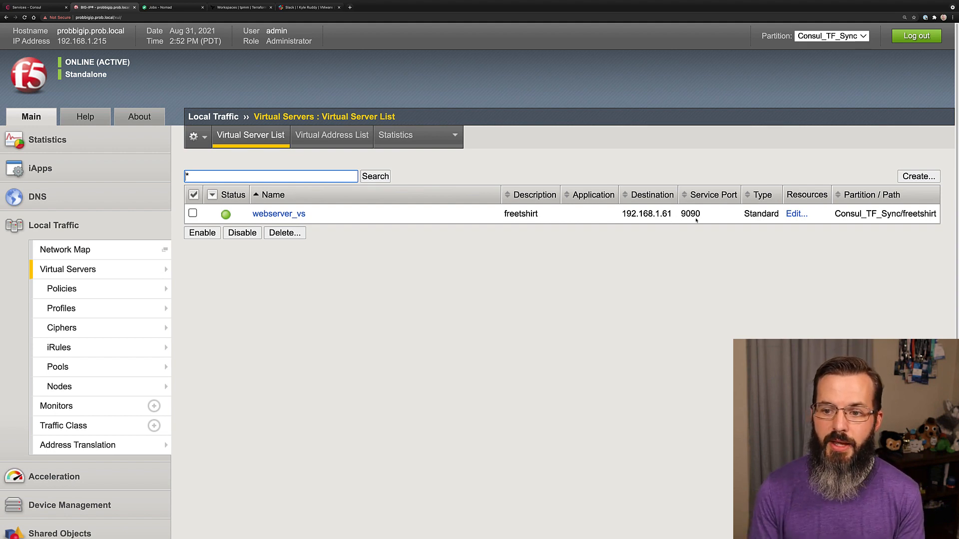
pyautogui.click(58, 348)
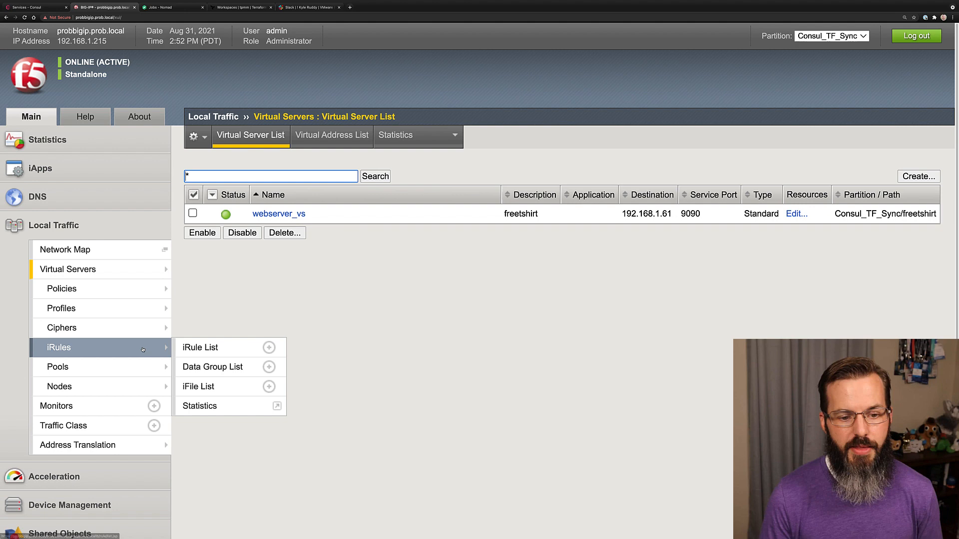
pyautogui.click(58, 366)
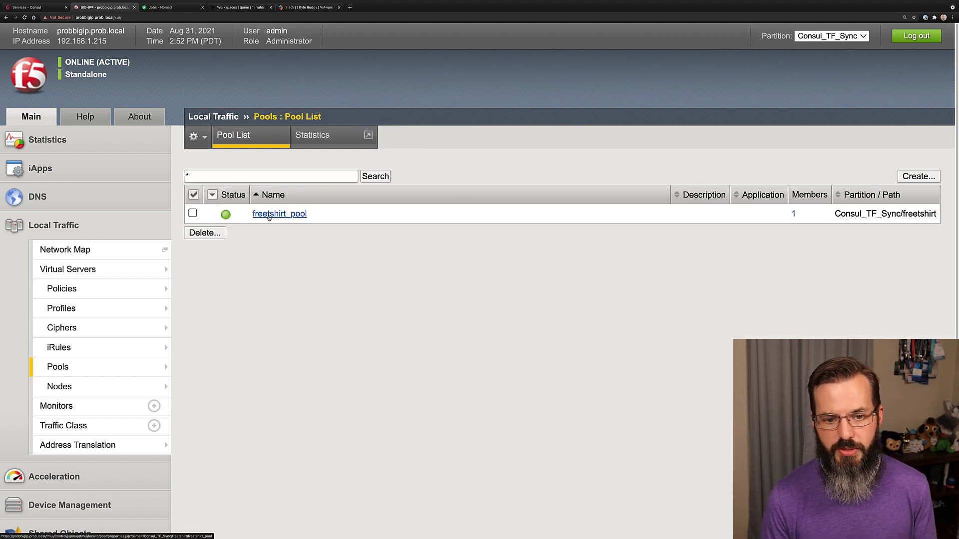
pyautogui.click(279, 213)
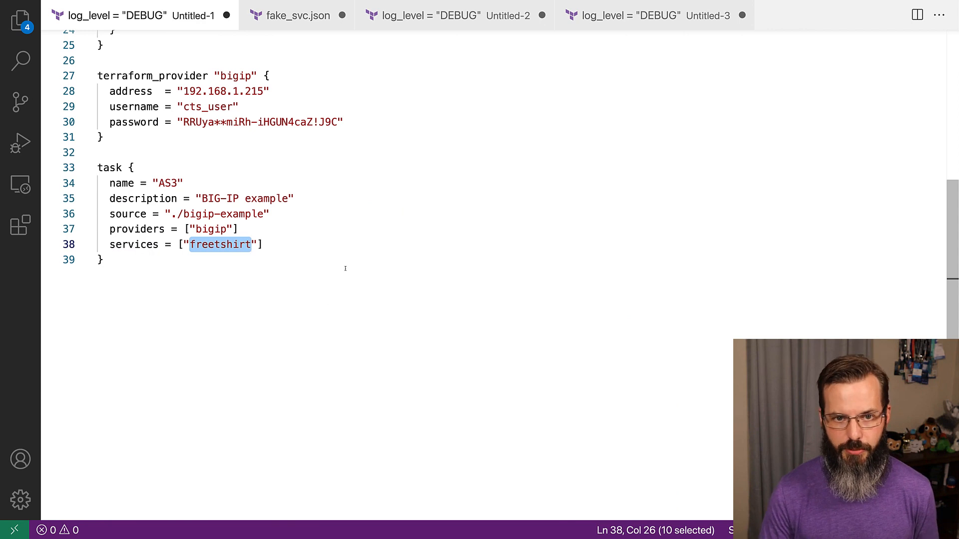
# Step: In fake_svc.json change count from 1 to 5 and point out the service definition
pyautogui.click(297, 15)
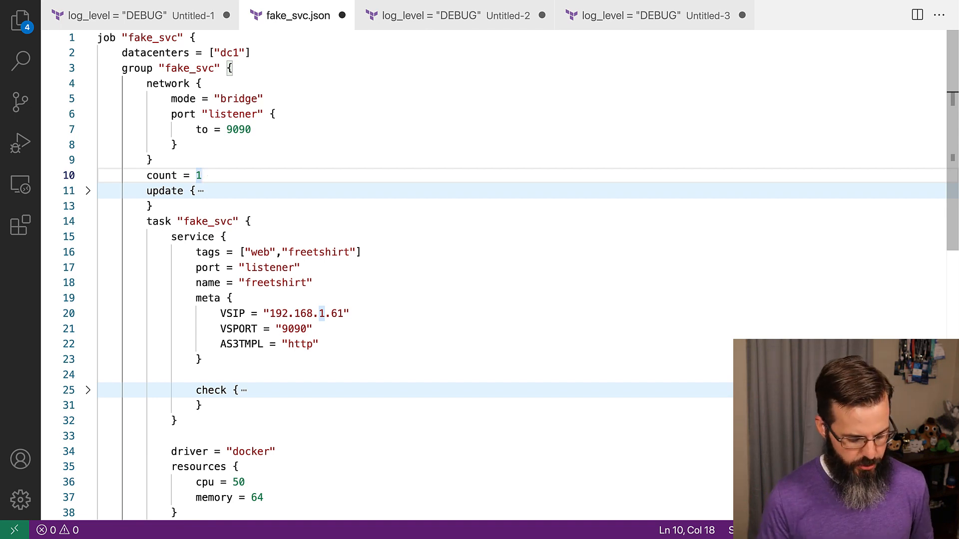
pyautogui.write('5')
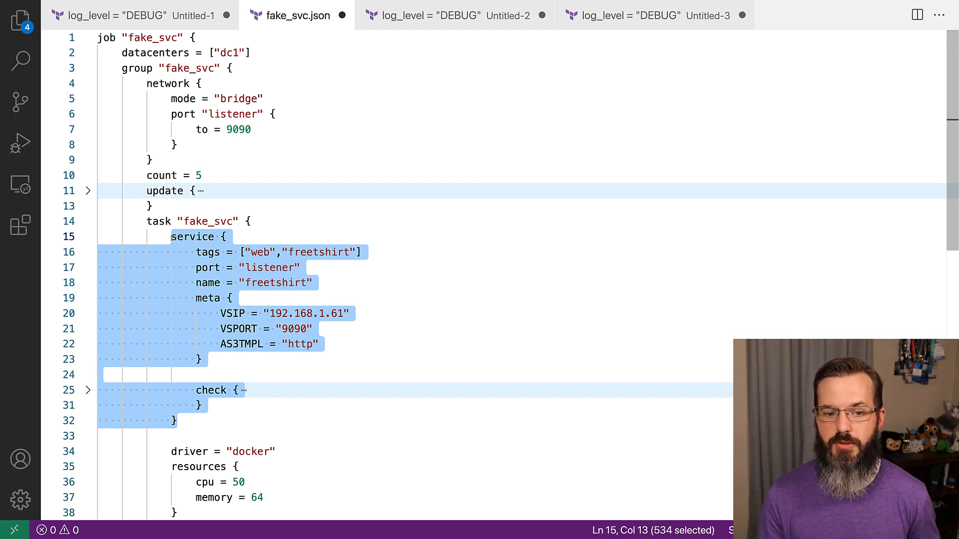
pyautogui.doubleClick(276, 282)
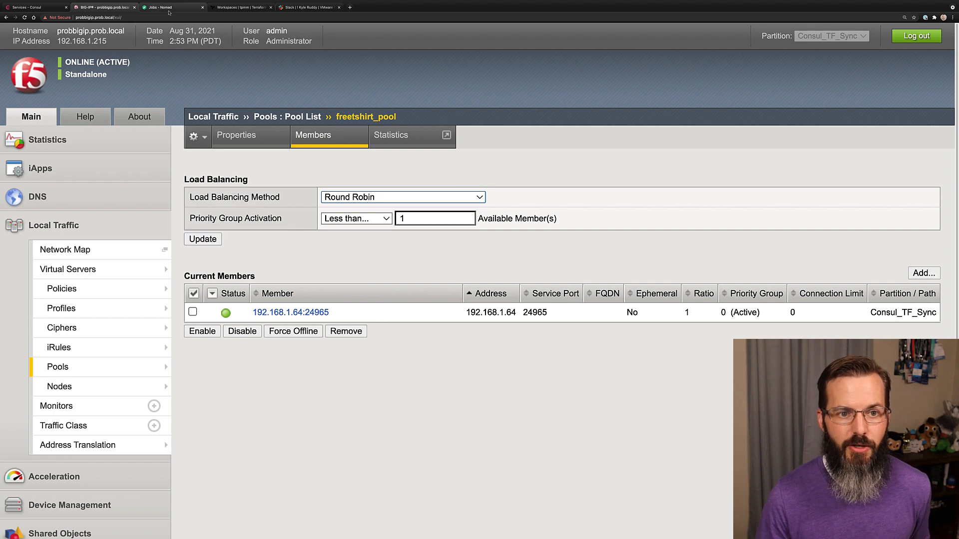
# Step: Plan the edited fake_svc job in Nomad, confirm Count "1" => "5", and run it
pyautogui.click(170, 7)
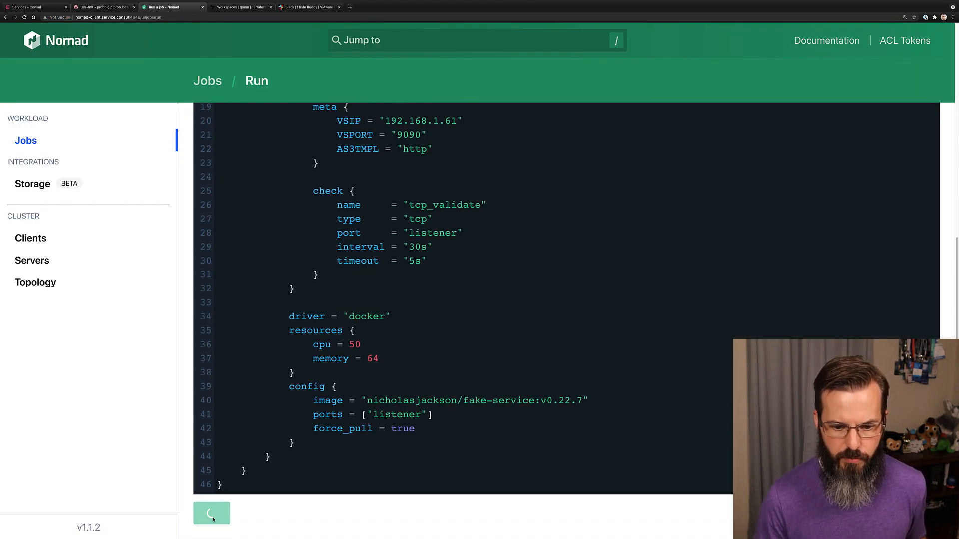
pyautogui.click(211, 513)
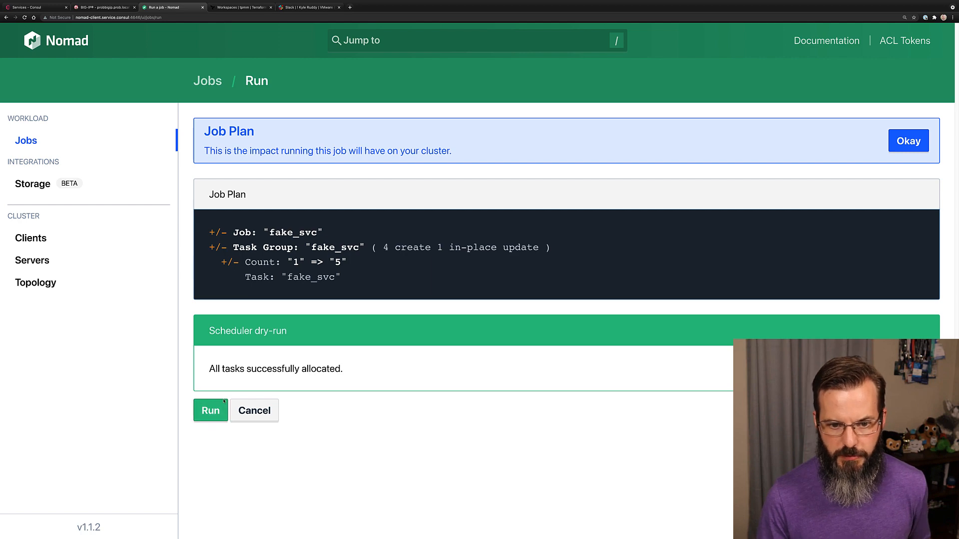
pyautogui.moveTo(292, 262); pyautogui.dragTo(346, 263)
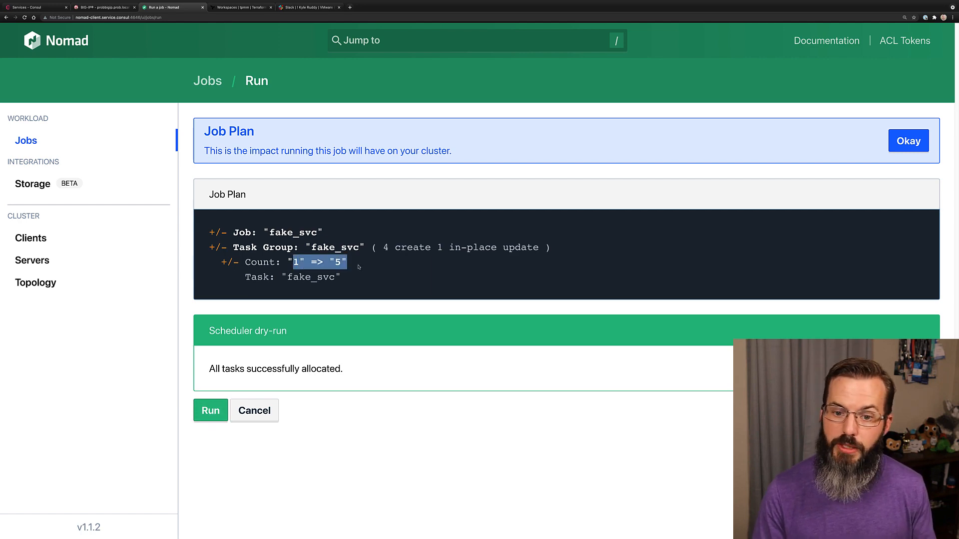
pyautogui.click(211, 411)
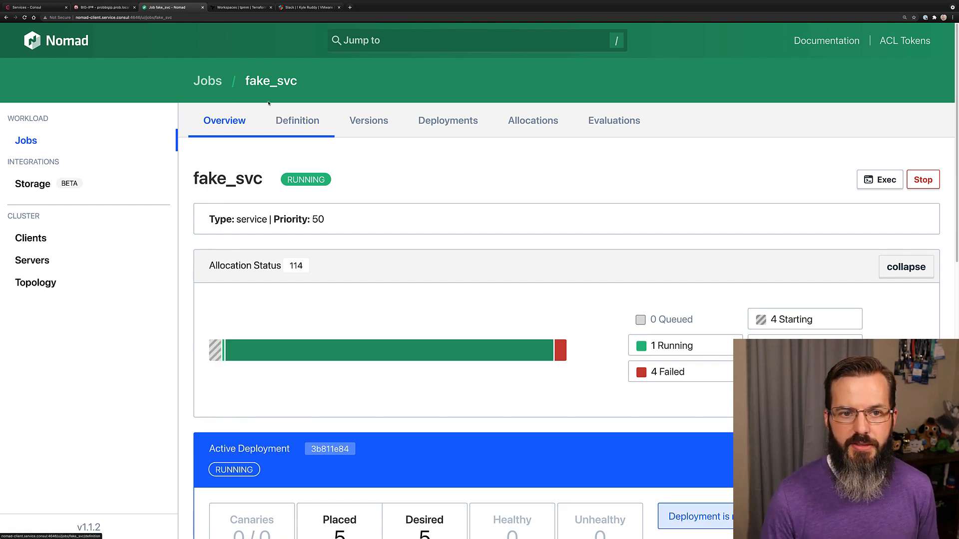
# Step: Check freetshirt's instances in Consul, then move to the Terraform Enterprise workspaces page
pyautogui.click(38, 7)
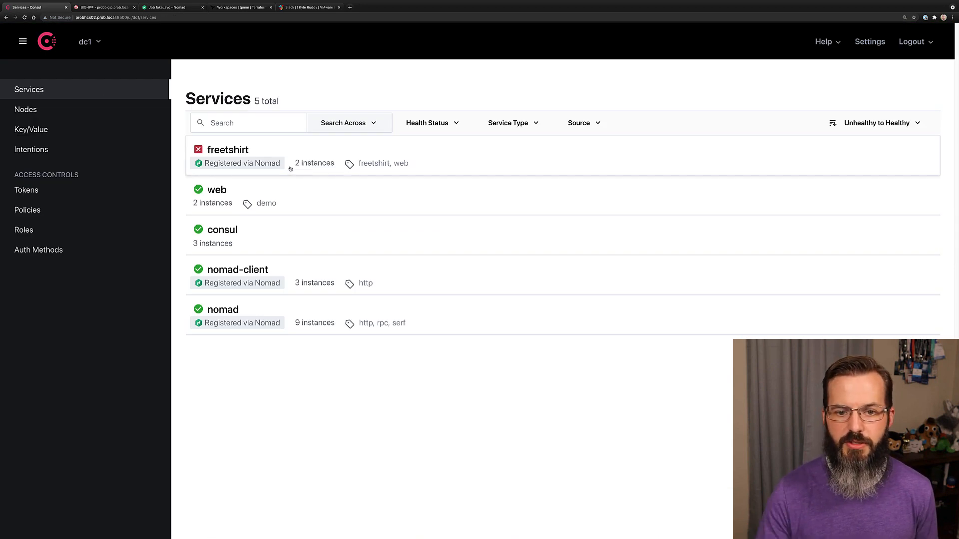
pyautogui.moveTo(249, 36)
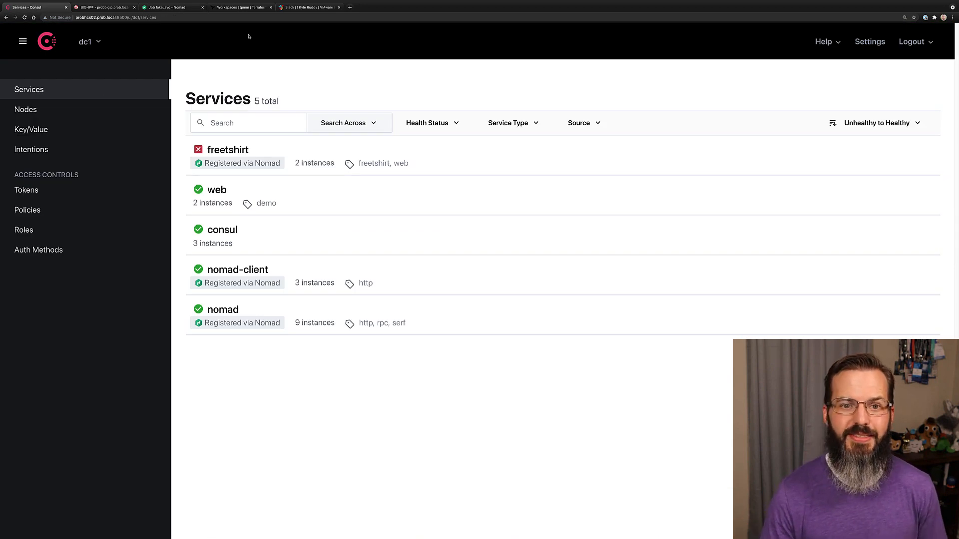
pyautogui.click(239, 7)
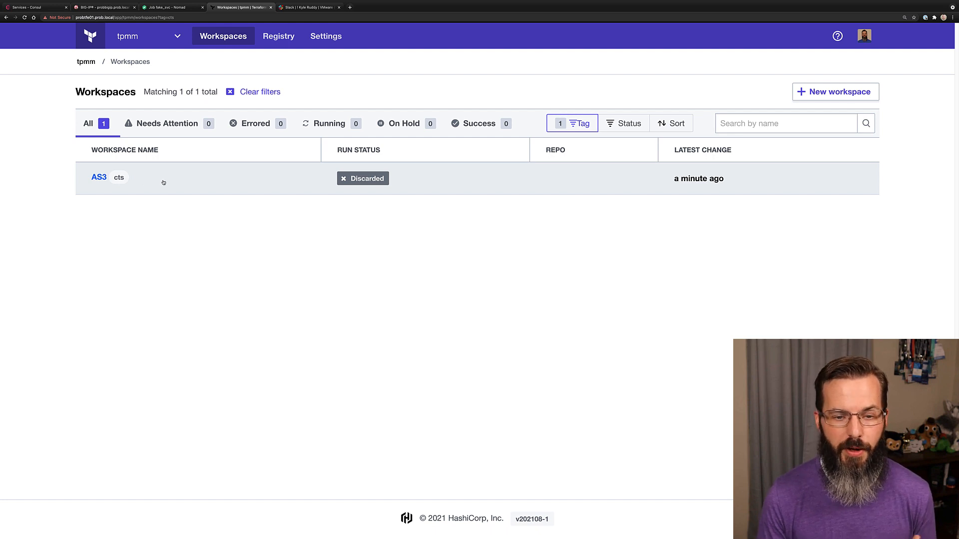
# Step: In the AS3 workspace, view its overview and general settings
pyautogui.click(99, 177)
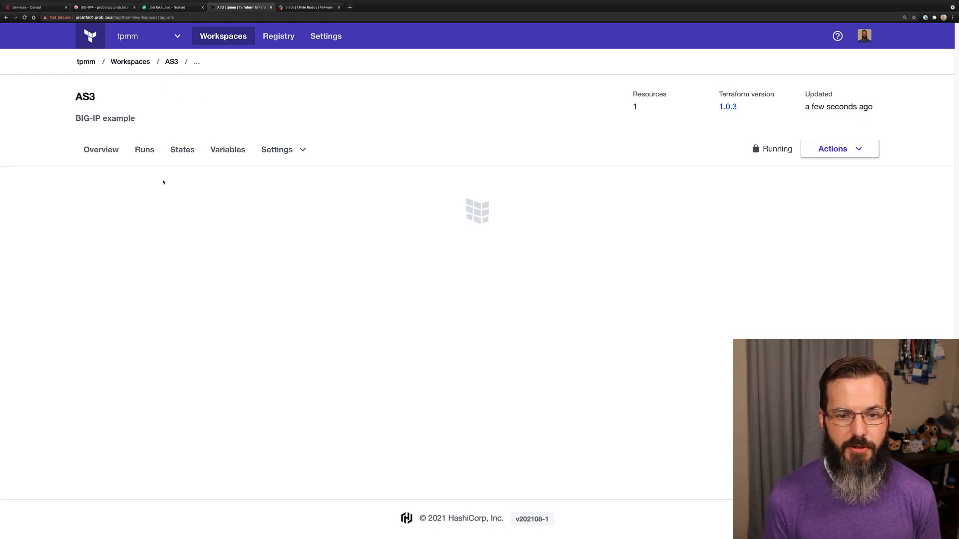
pyautogui.click(100, 149)
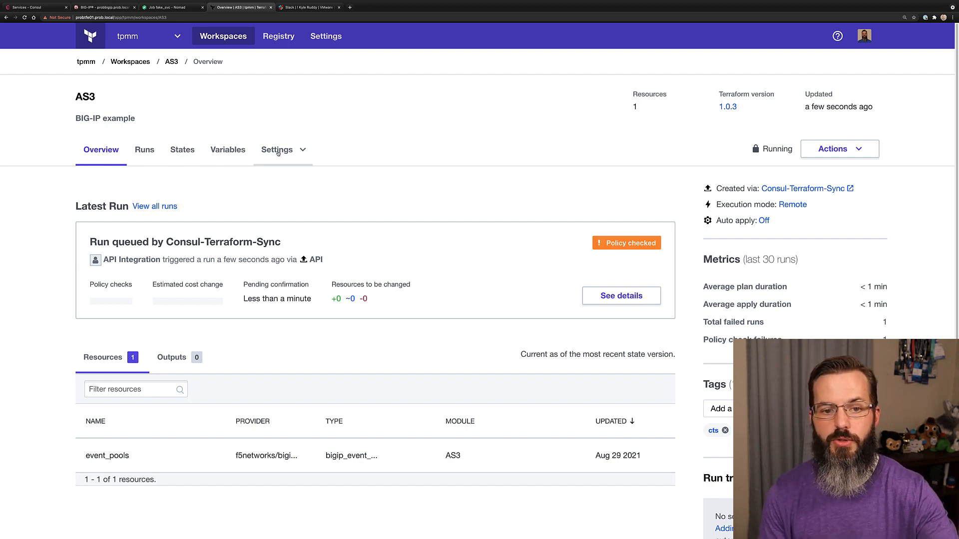
pyautogui.click(276, 150)
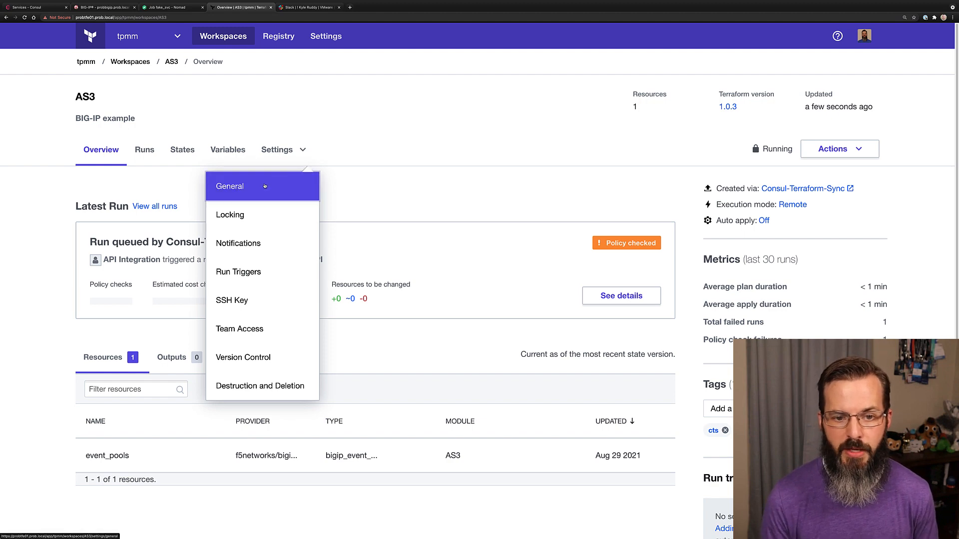
pyautogui.click(230, 186)
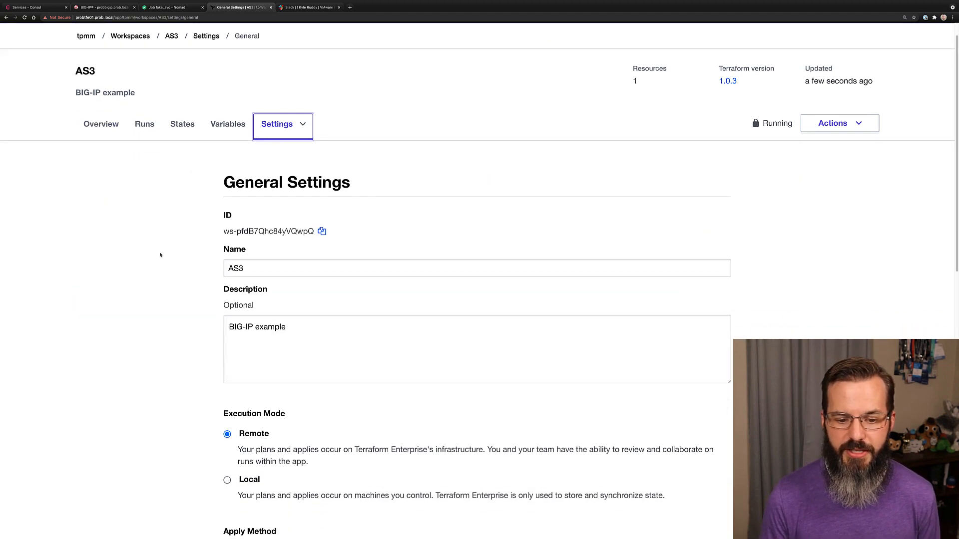
pyautogui.scroll(-3)
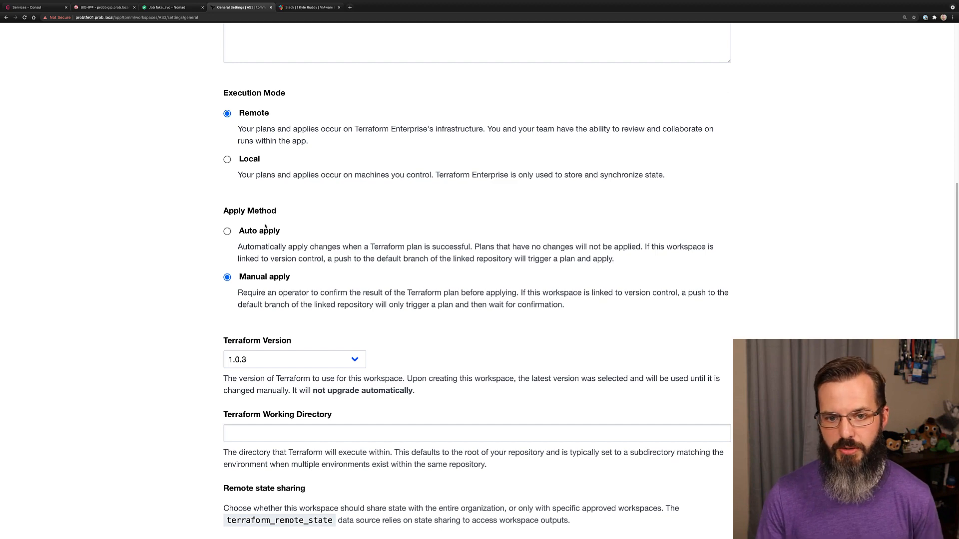
# Step: Review the workspace's Slack notification configuration
pyautogui.click(277, 150)
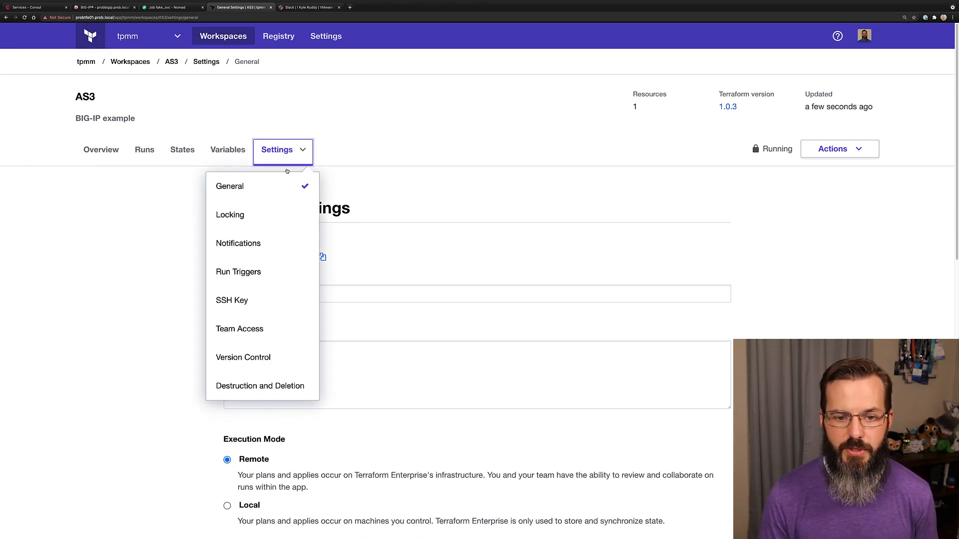
pyautogui.click(237, 243)
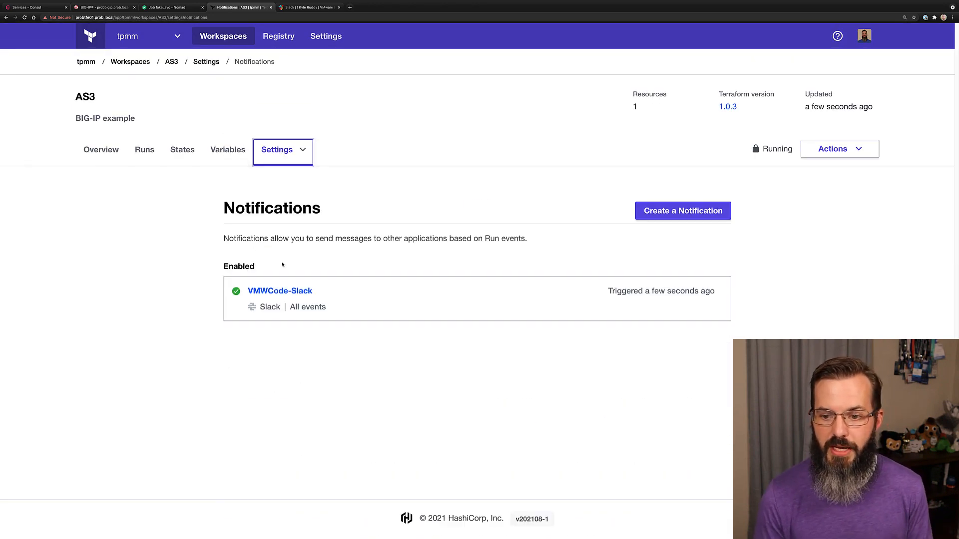
pyautogui.click(682, 210)
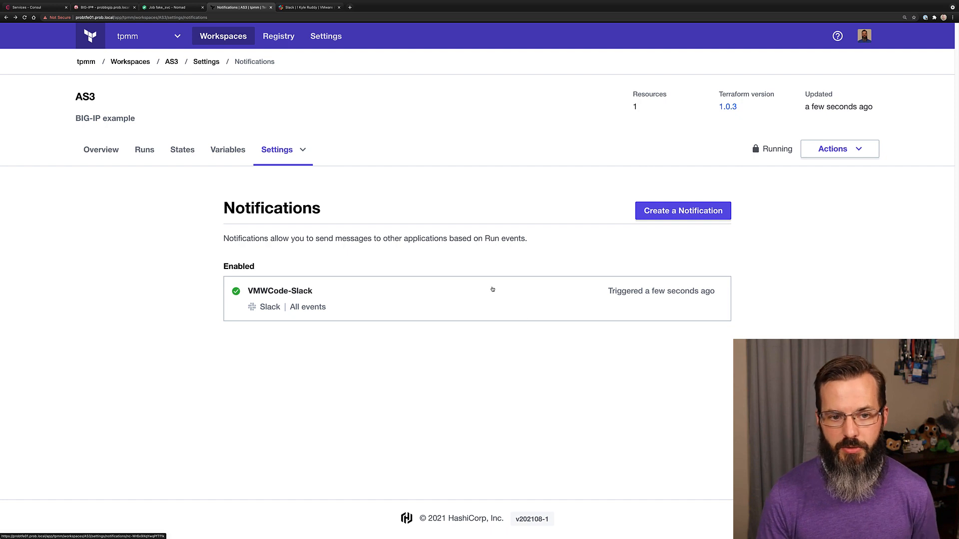
# Step: Review the organization's policies-cts policy set, then return to the AS3 workspace
pyautogui.click(326, 36)
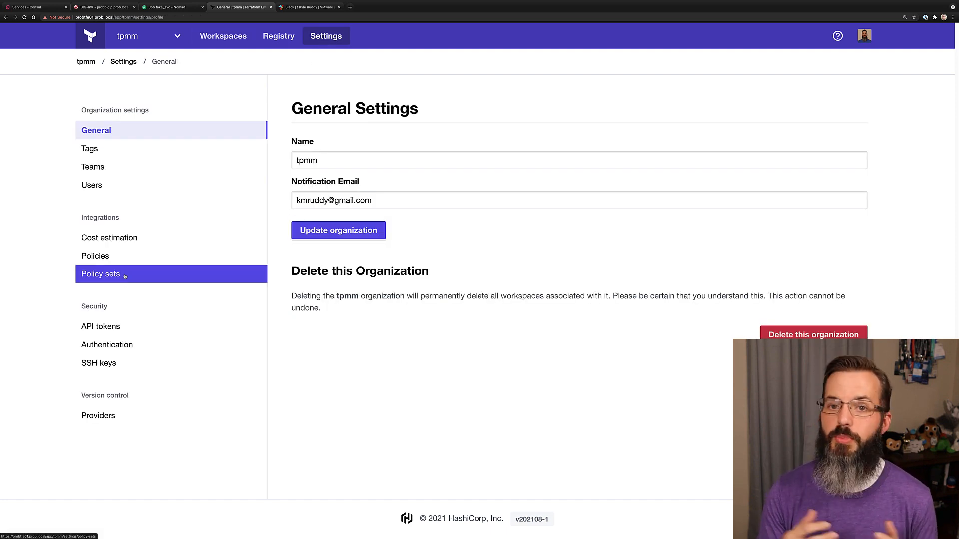
pyautogui.click(100, 274)
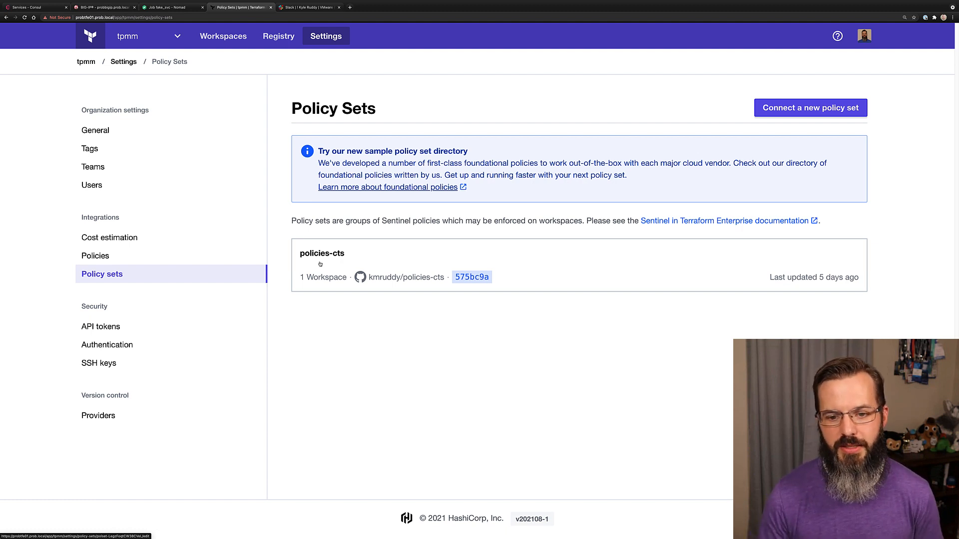
pyautogui.click(223, 36)
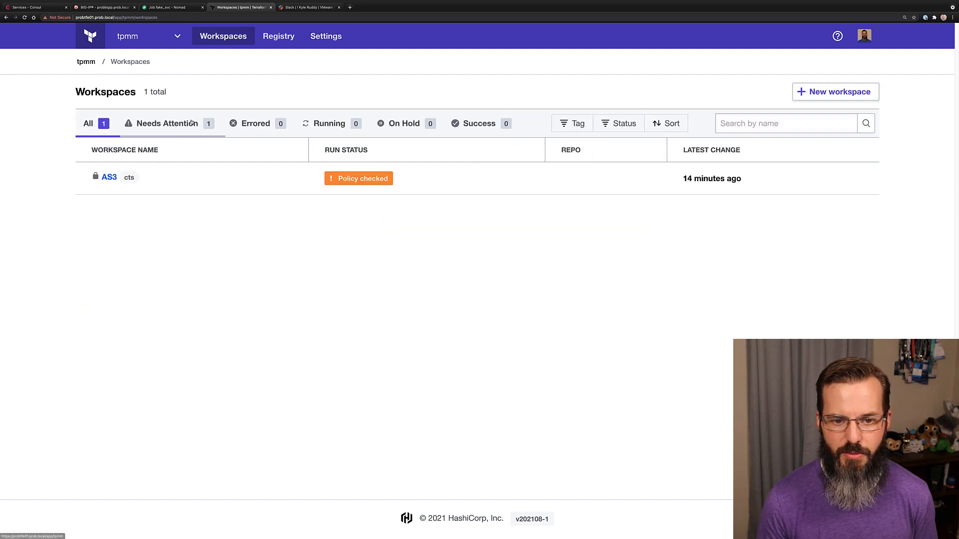
pyautogui.click(109, 177)
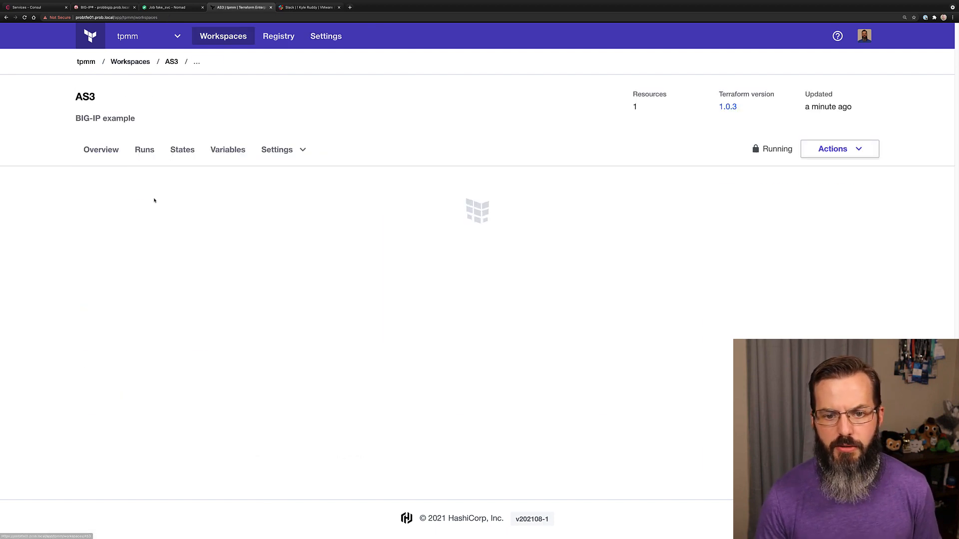
# Step: Open the run queued by Consul-Terraform-Sync and review its plan with 1 to change
pyautogui.click(100, 149)
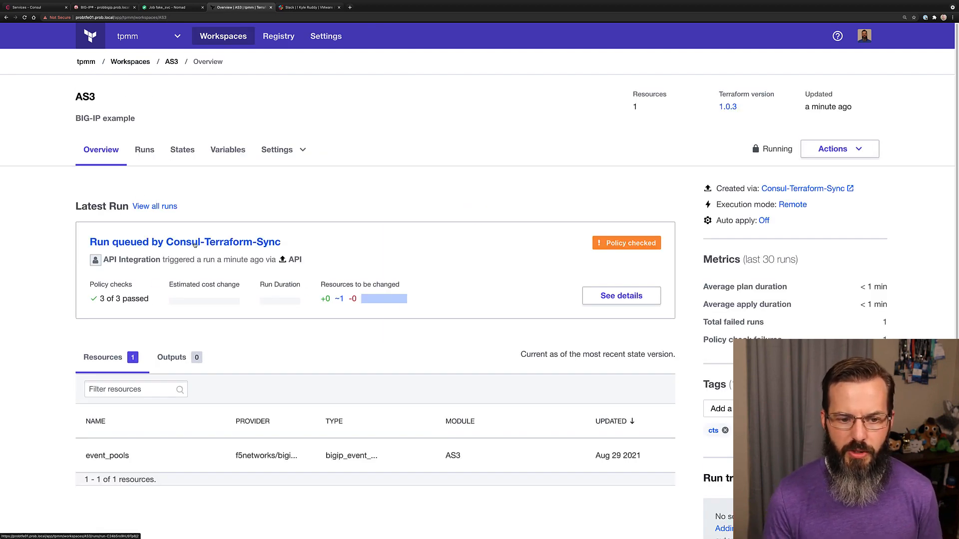
pyautogui.click(184, 242)
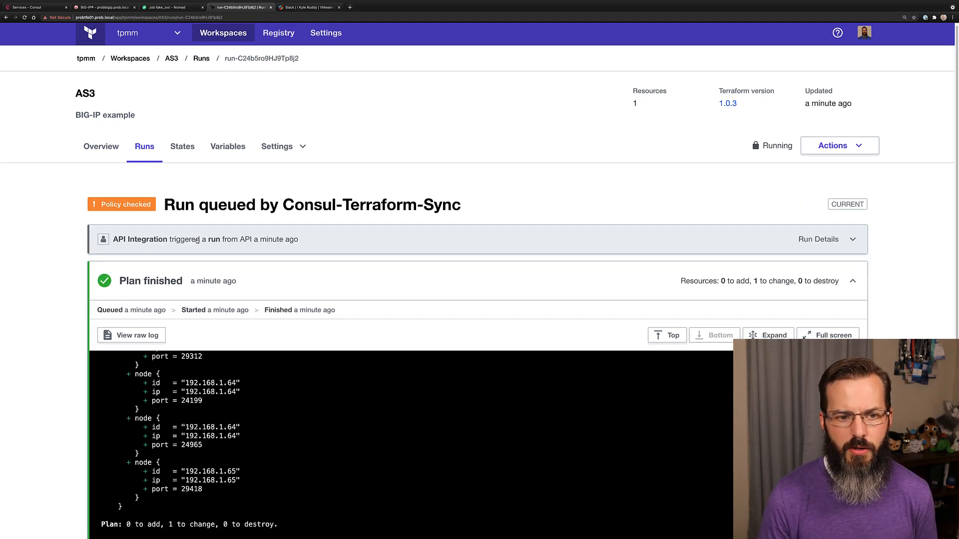
pyautogui.scroll(-3)
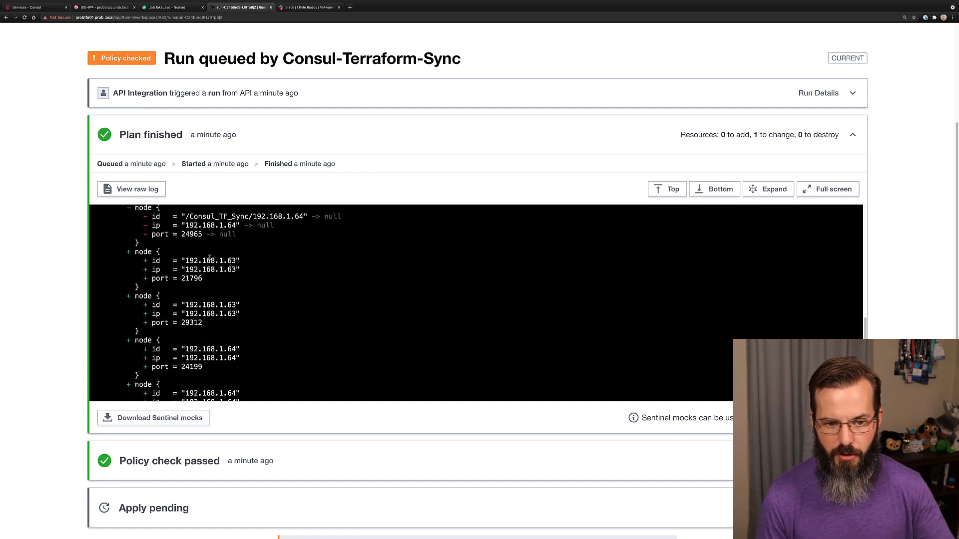
pyautogui.scroll(-3)
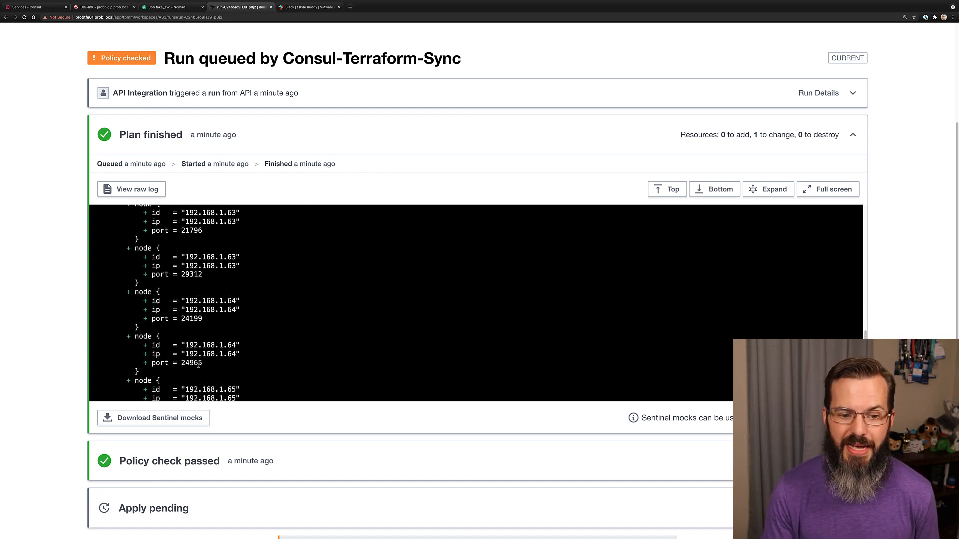
pyautogui.click(713, 189)
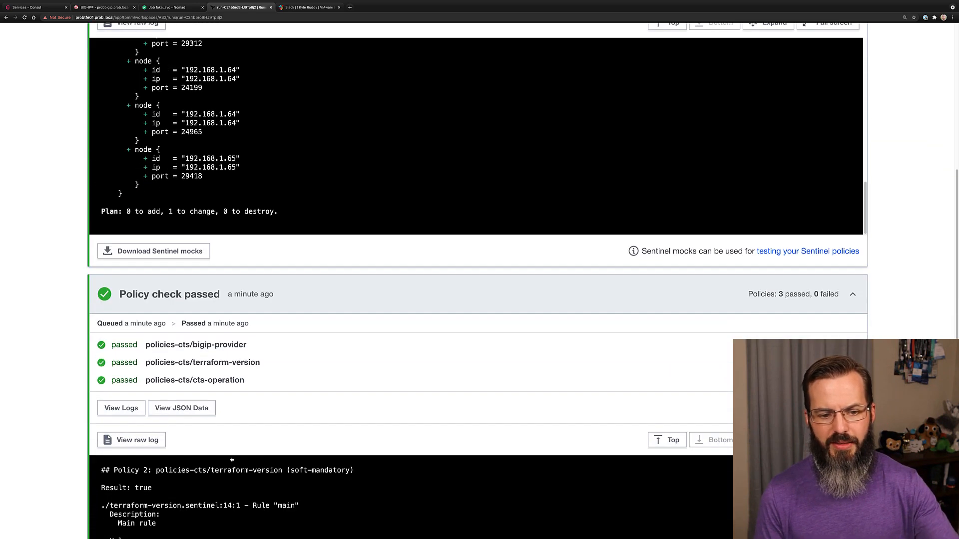
# Step: Scroll through the three passed policies-cts policy checks and start Confirm & Apply
pyautogui.scroll(-3)
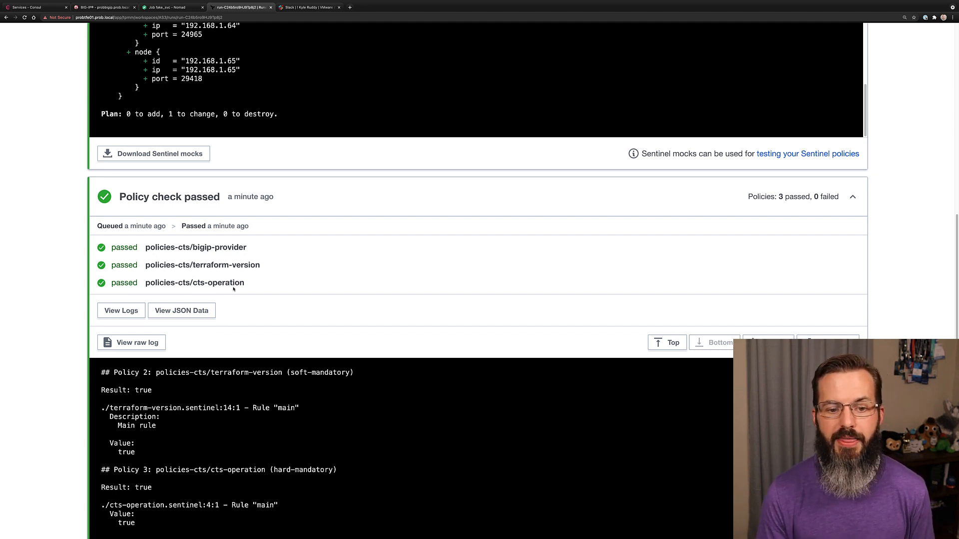
pyautogui.scroll(-3)
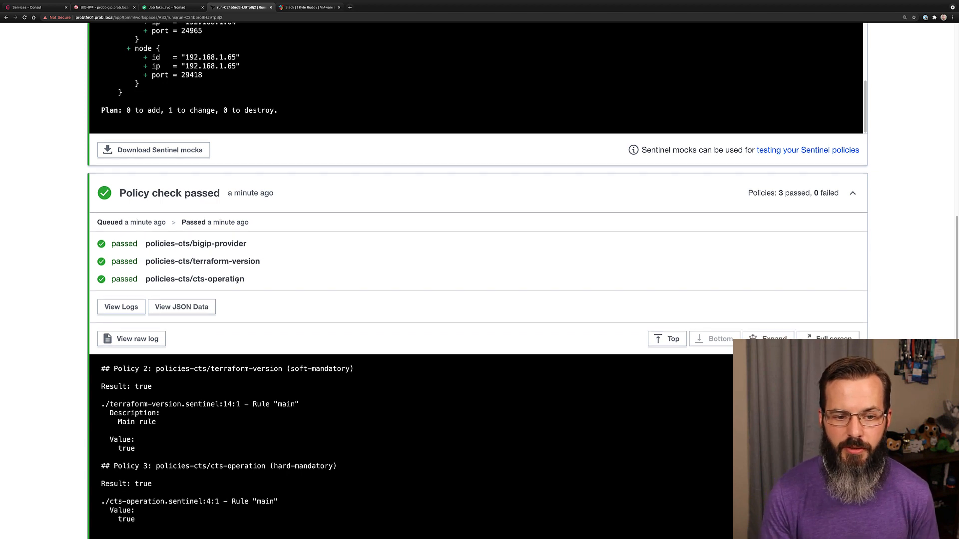
pyautogui.scroll(-3)
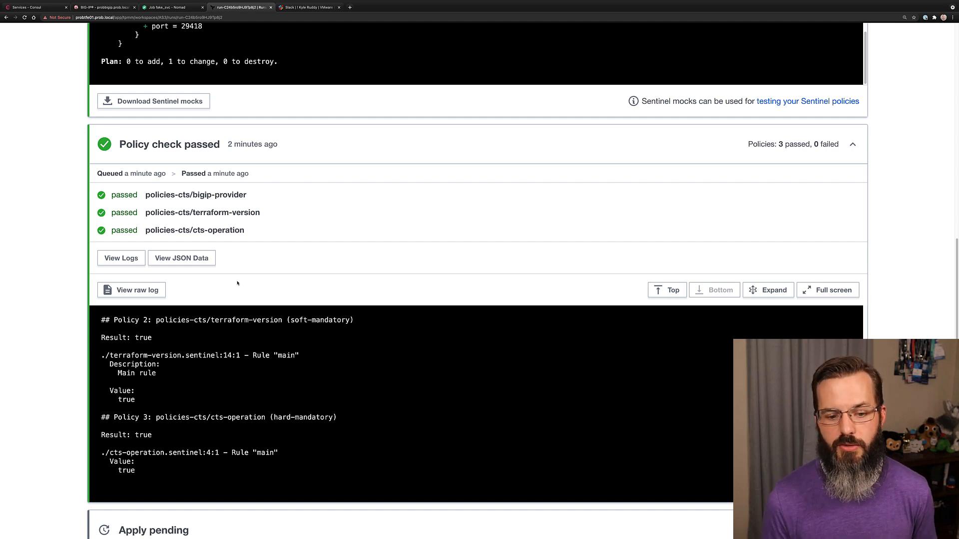
pyautogui.scroll(-3)
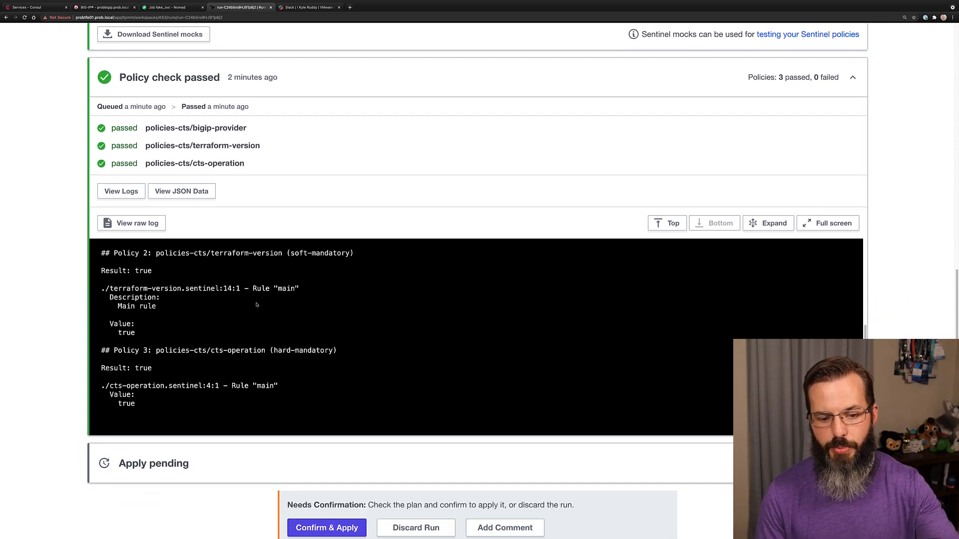
pyautogui.scroll(-3)
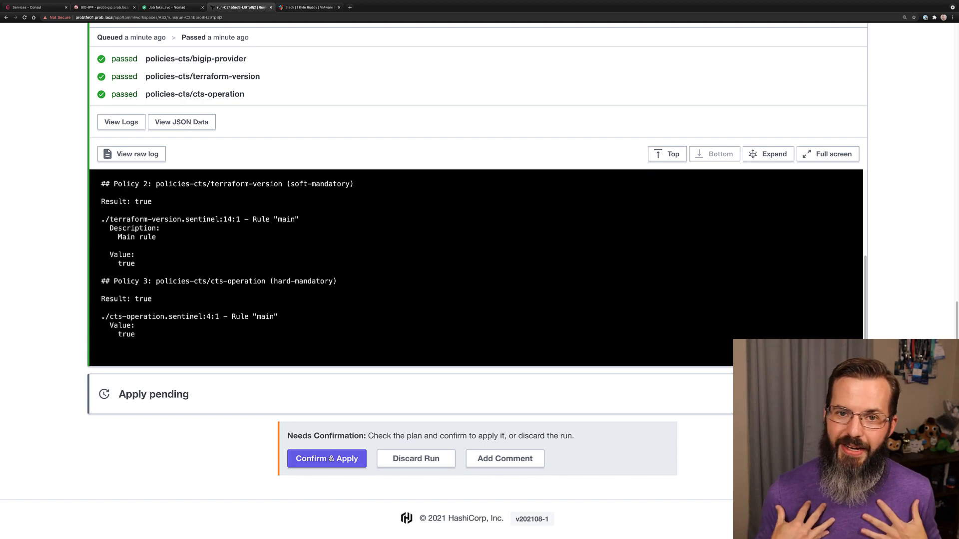
pyautogui.click(326, 459)
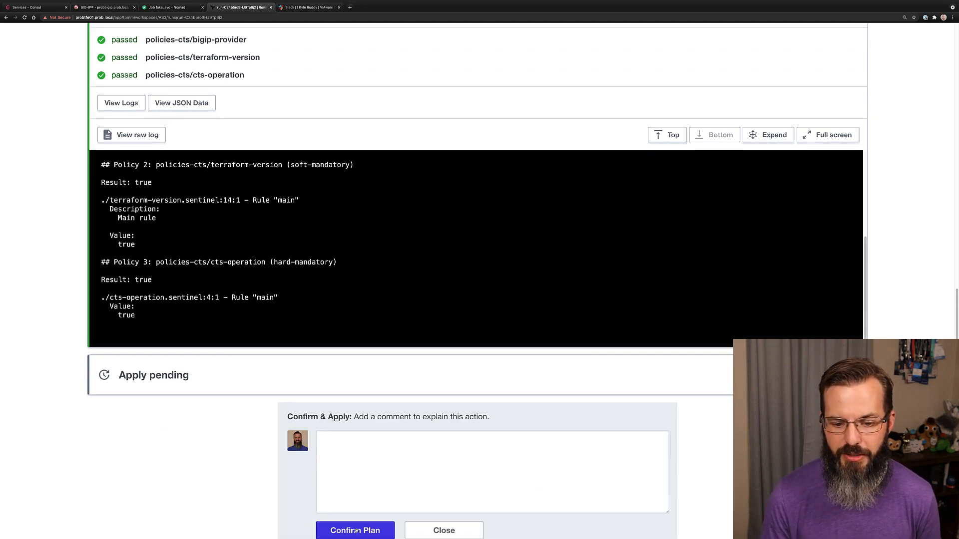
# Step: Confirm the plan, check Slack's Run Applied message, verify the applied run, then go to BIG-IP
pyautogui.click(355, 530)
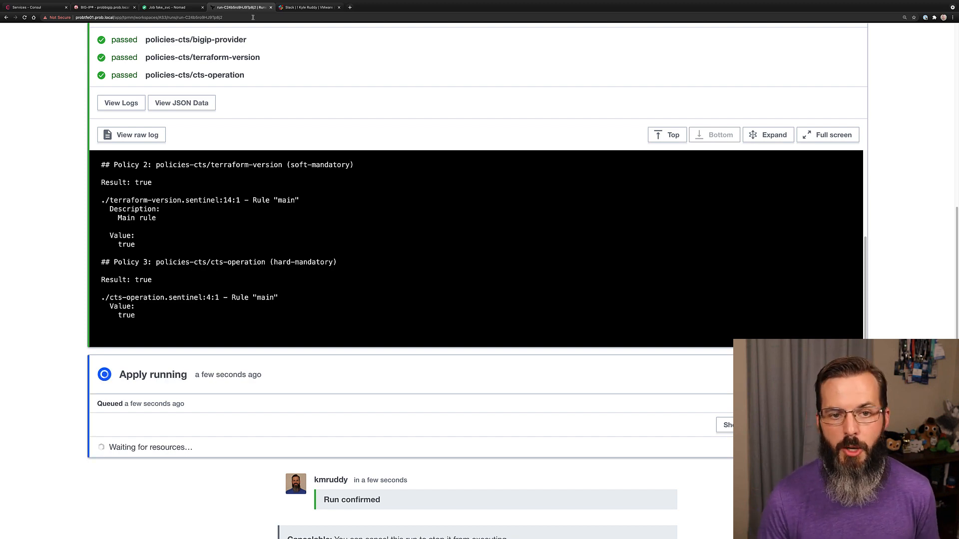
pyautogui.click(309, 7)
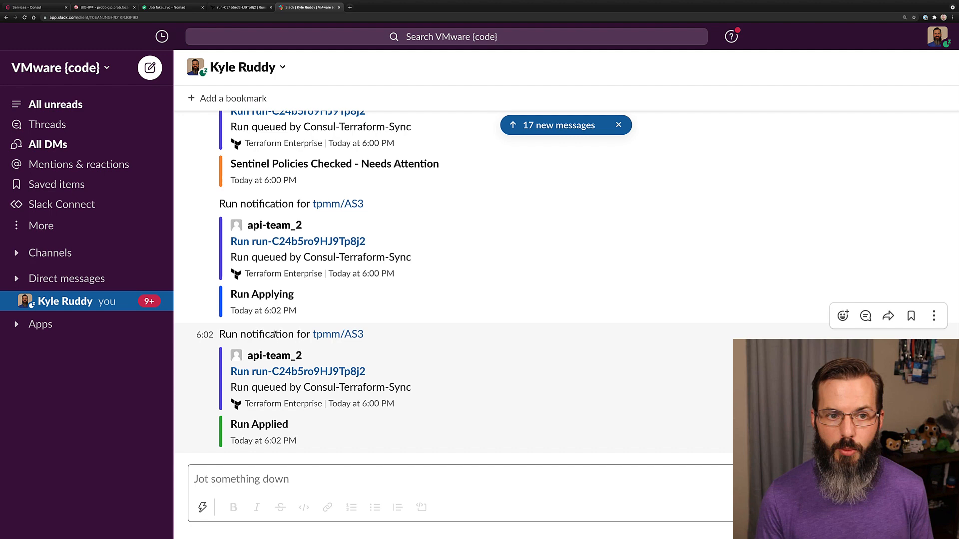
pyautogui.click(238, 7)
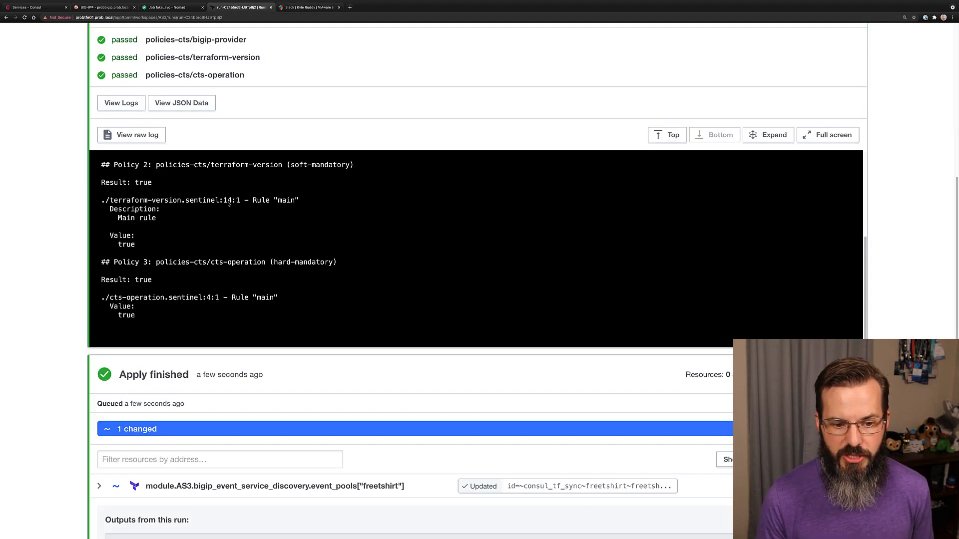
pyautogui.scroll(-3)
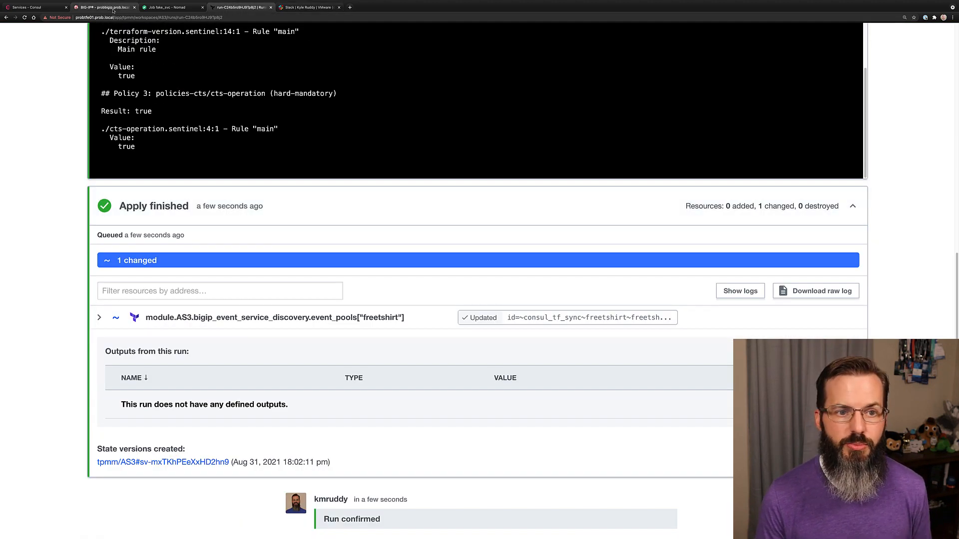
pyautogui.click(104, 7)
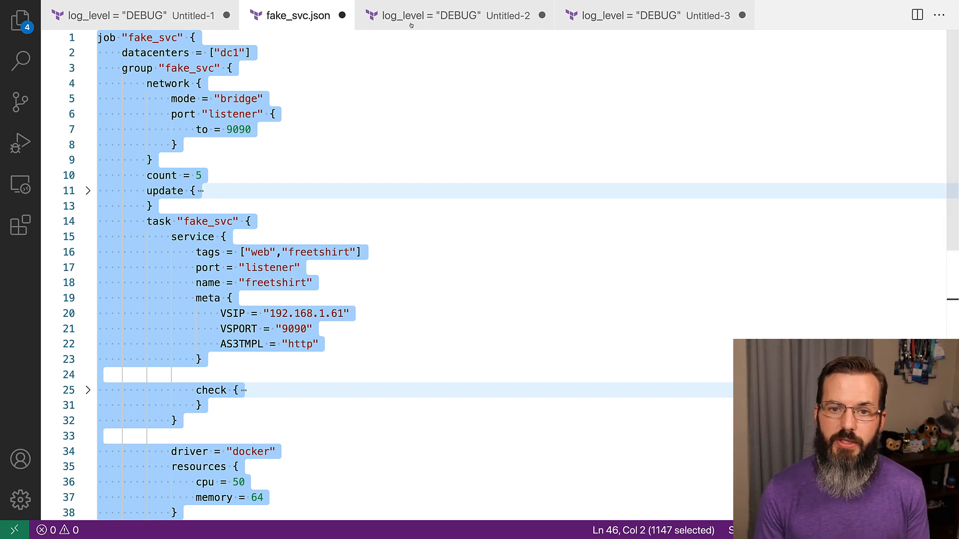
# Step: Show the regexp services-condition config, then the catalog-services config with node_meta VSIP 192.168.1.61
pyautogui.click(429, 15)
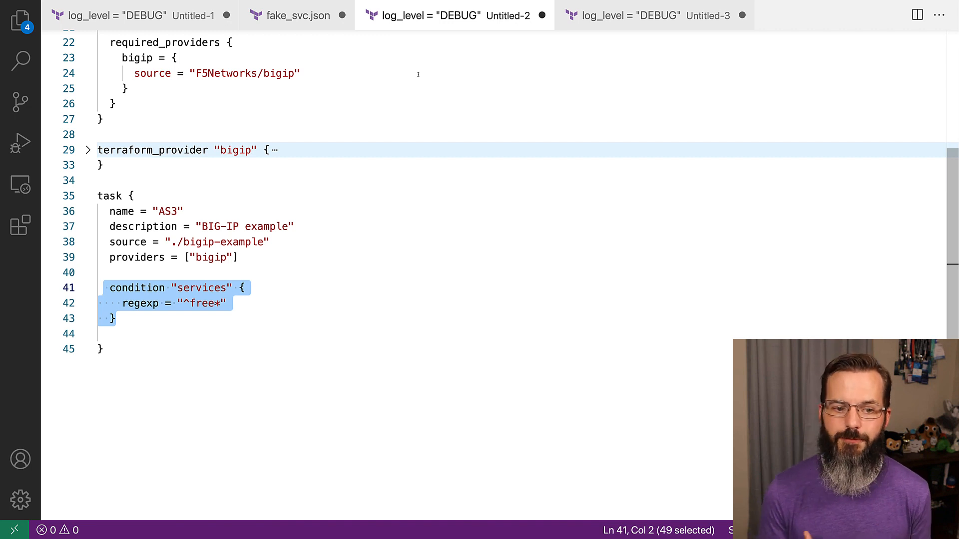
pyautogui.moveTo(271, 204)
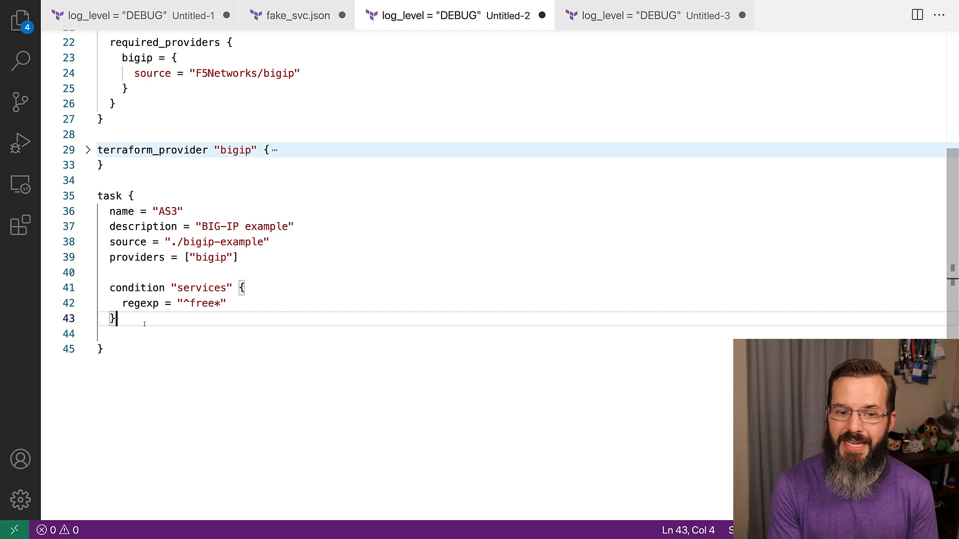
pyautogui.click(160, 302)
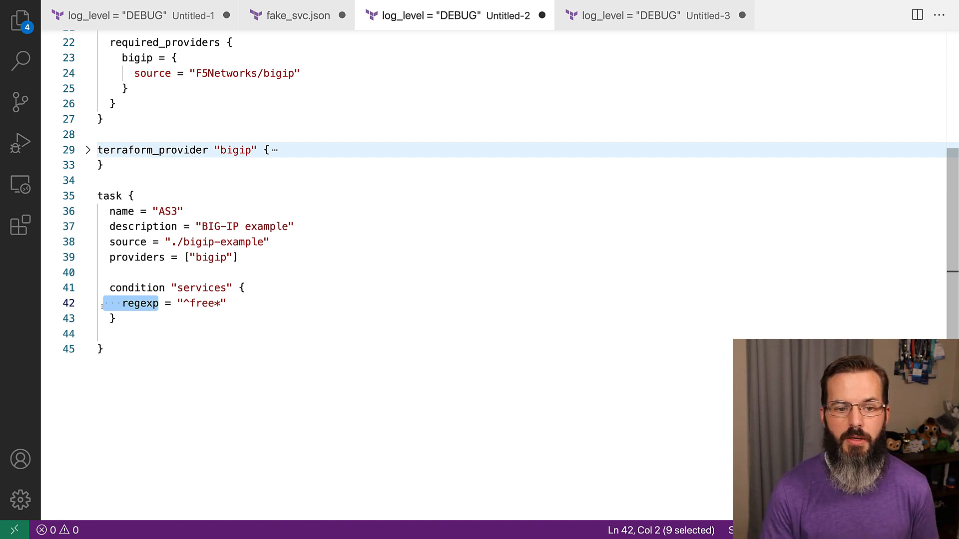
pyautogui.click(654, 15)
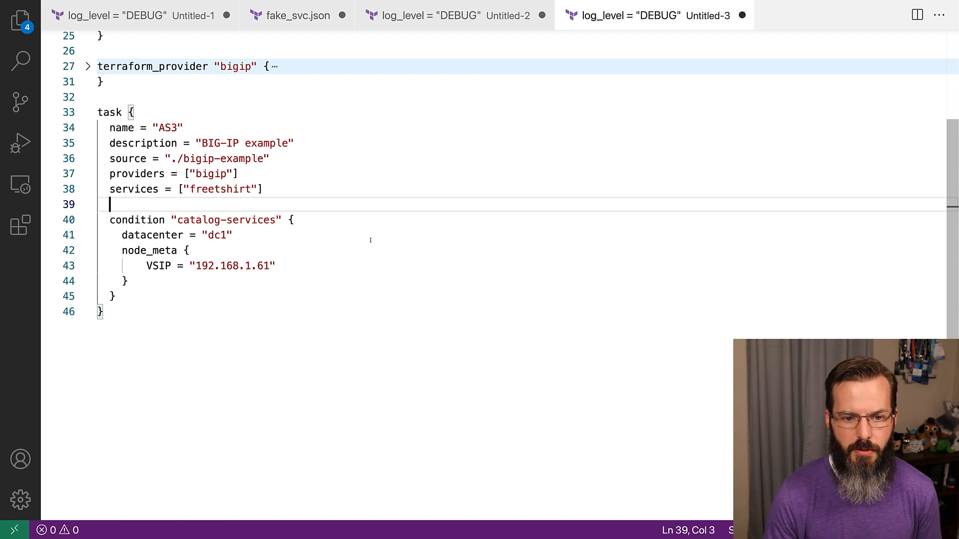
pyautogui.moveTo(205, 242)
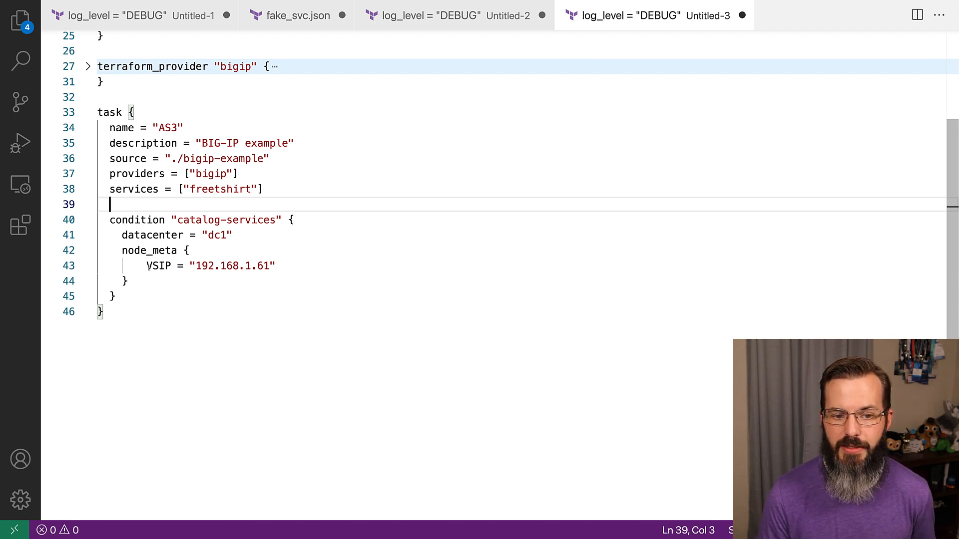
pyautogui.moveTo(145, 265); pyautogui.dragTo(275, 266)
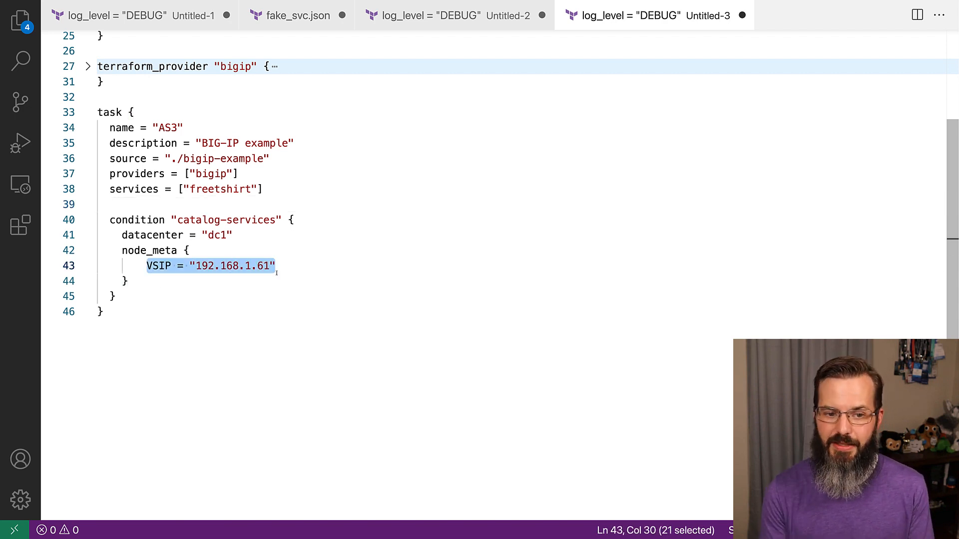